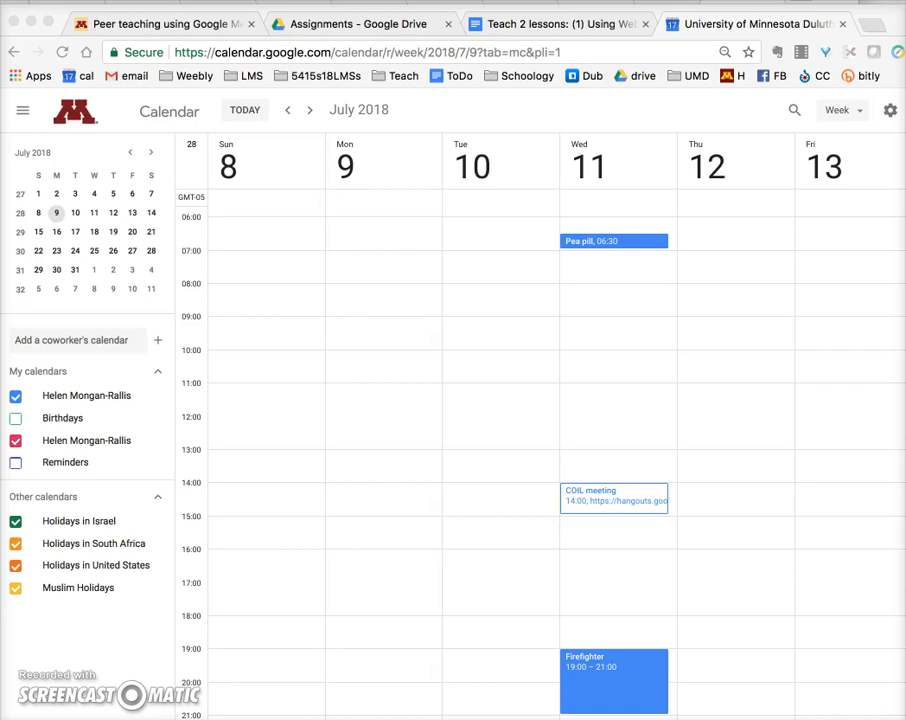
mouse_move(296, 256)
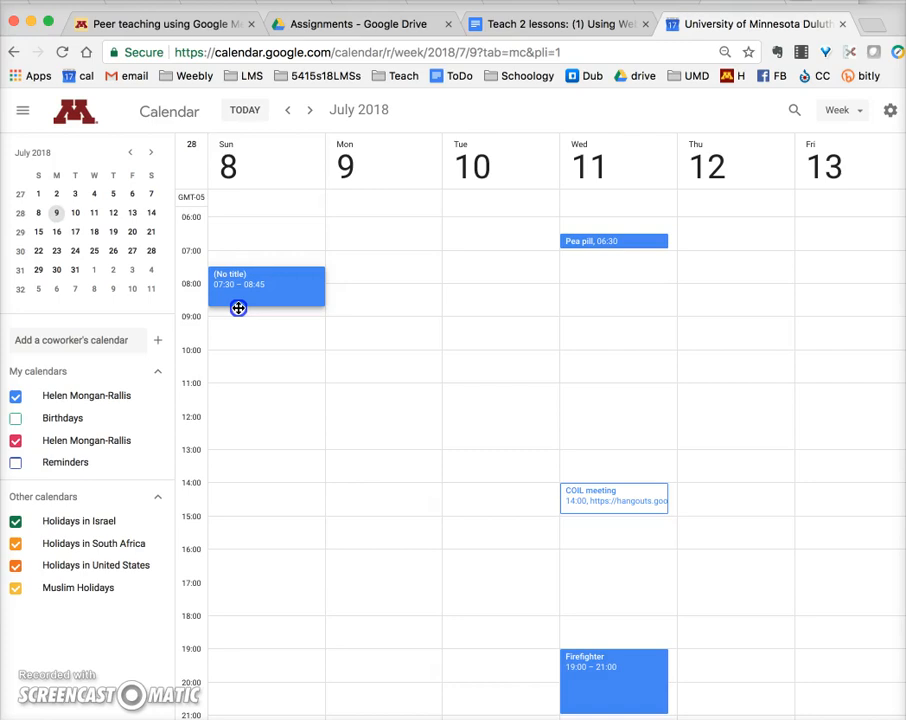
- Name the Sunday July 8 event 'Peer teaching' in the full event details editor
left_click(264, 284)
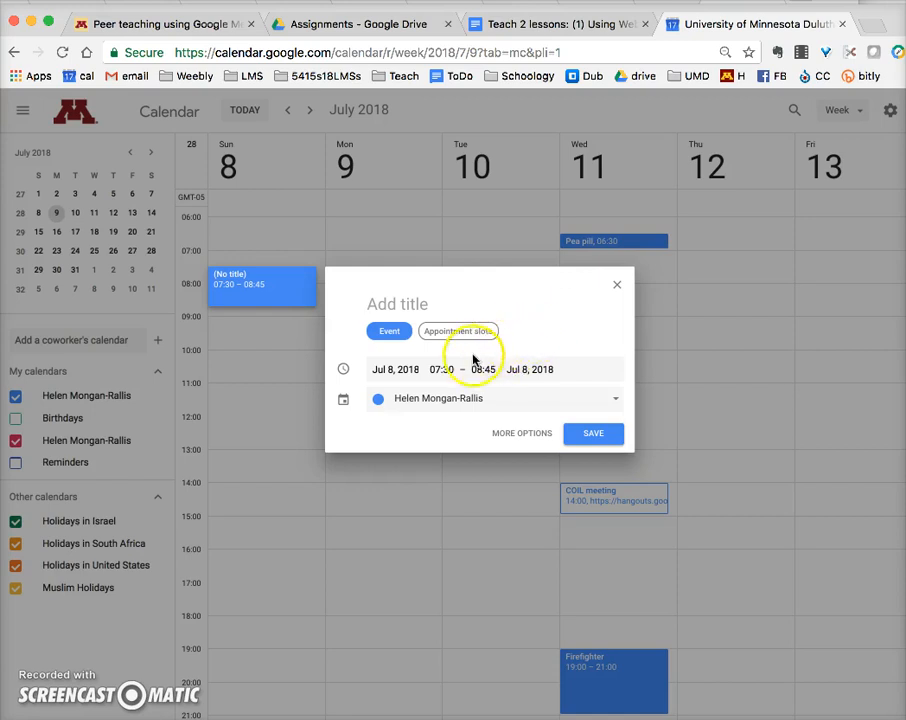
left_click(520, 432)
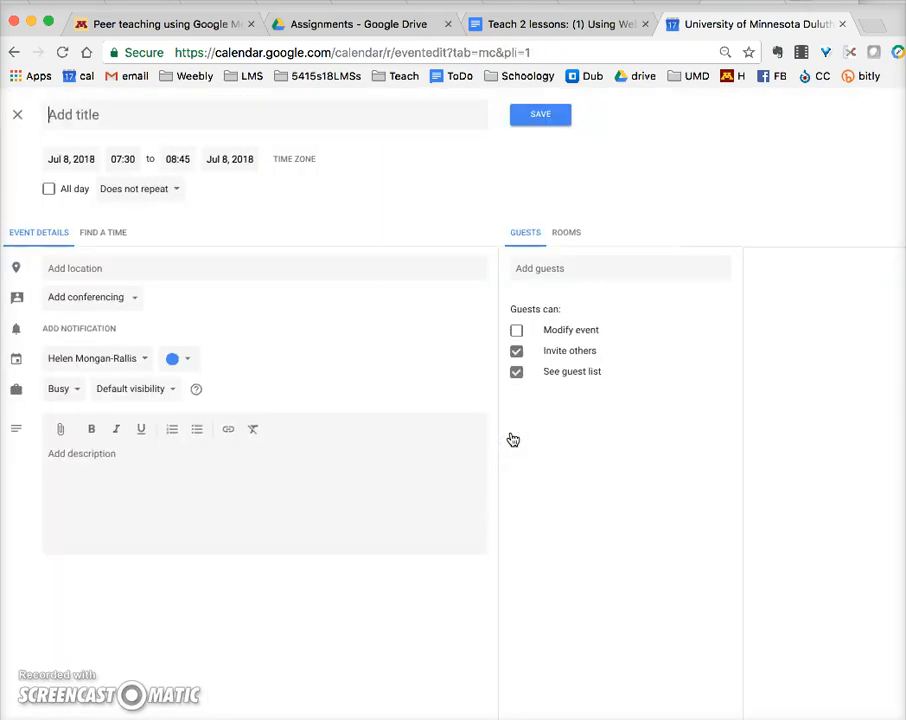
left_click(148, 120)
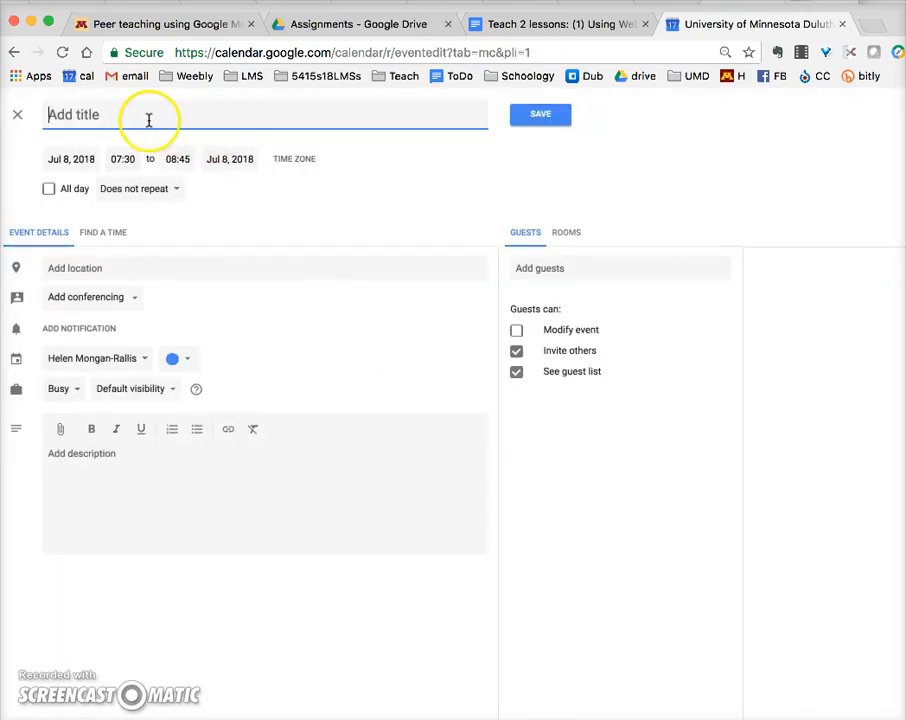
type("P")
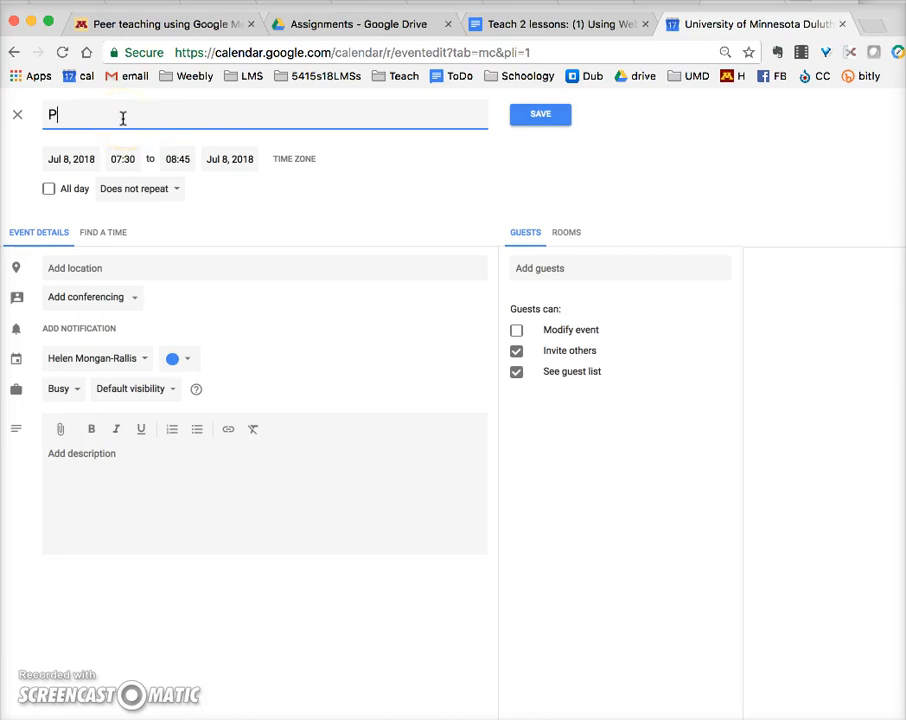
type("eer teaching")
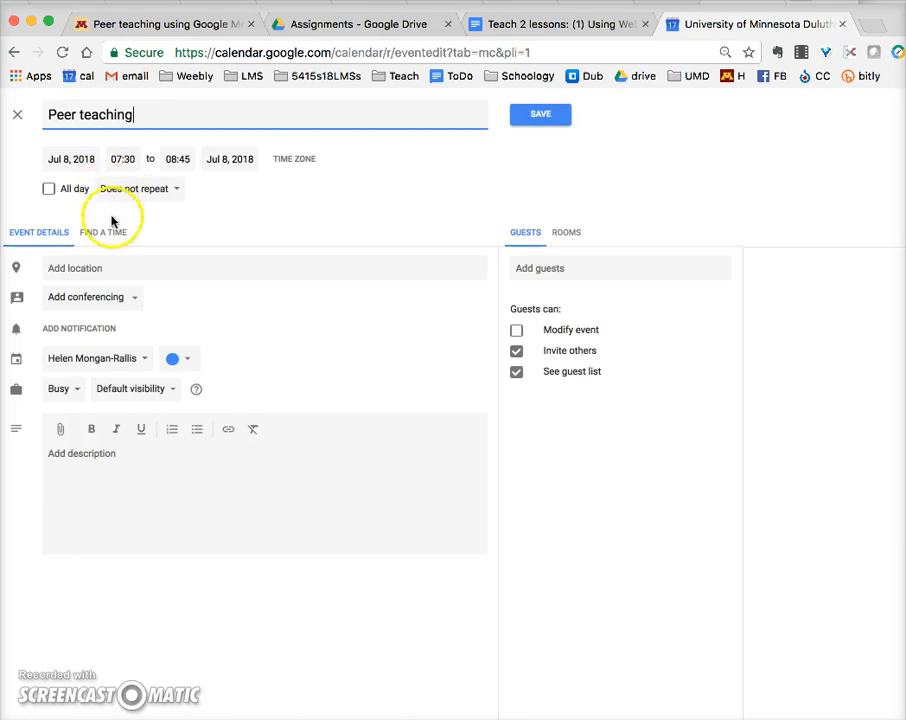
left_click(90, 296)
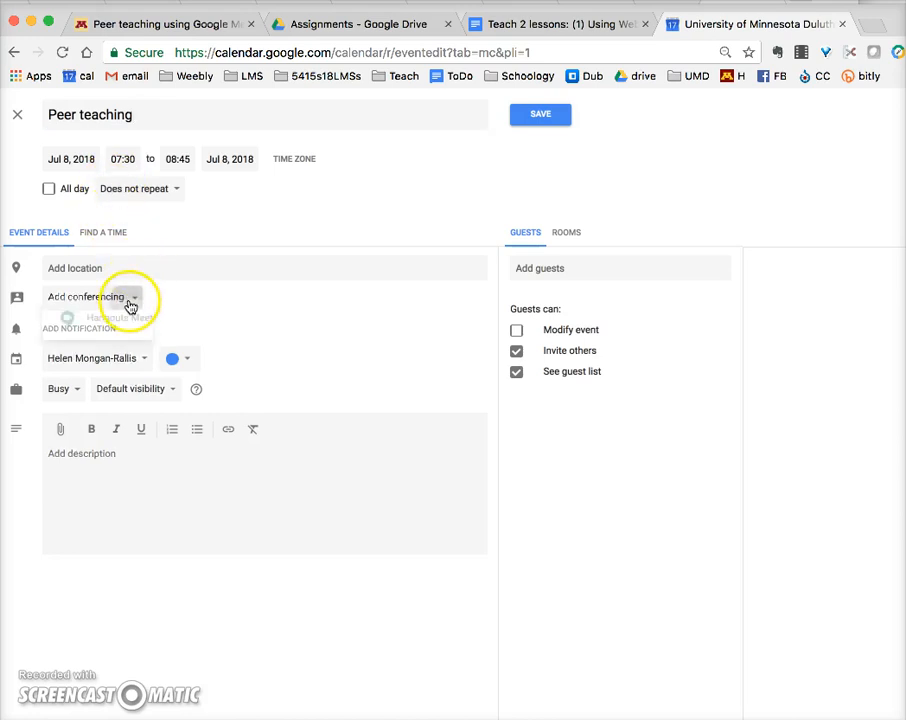
- Add Hangouts Meet conferencing, view its details and follow the meet.google.com link
left_click(90, 296)
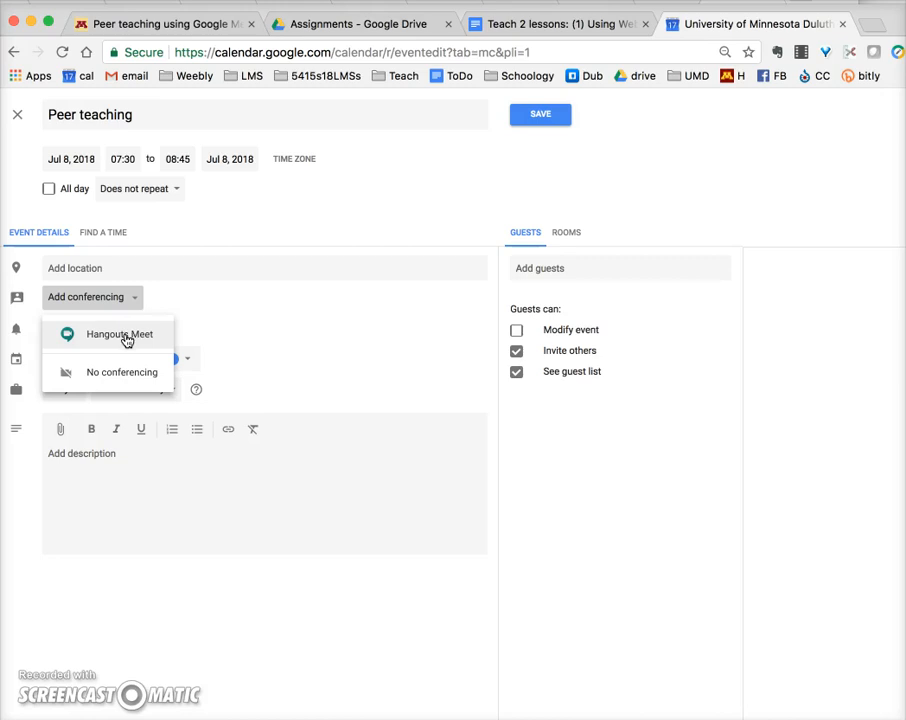
left_click(120, 334)
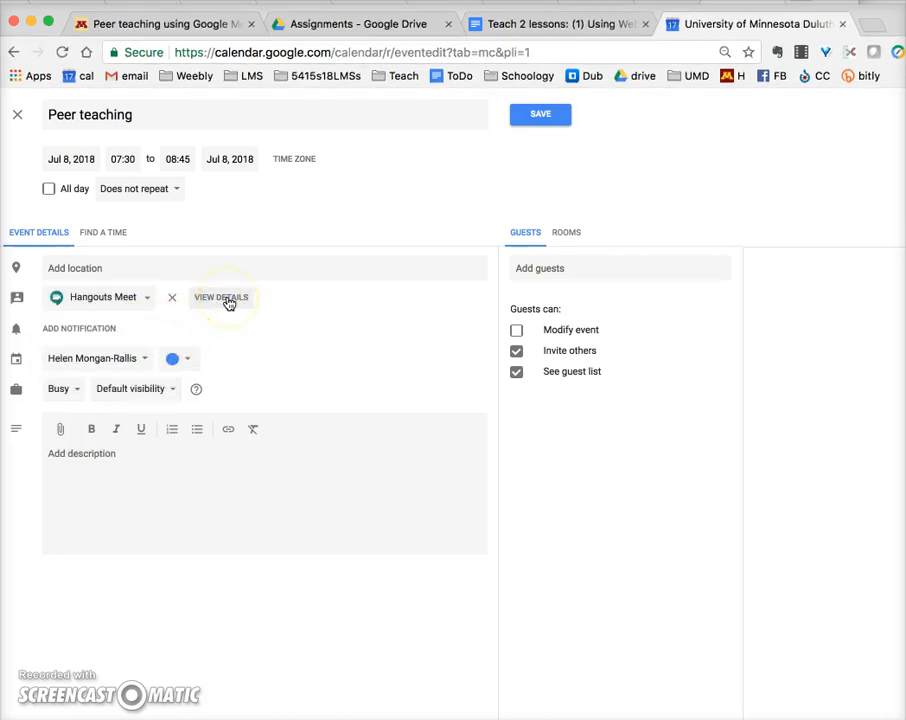
left_click(220, 296)
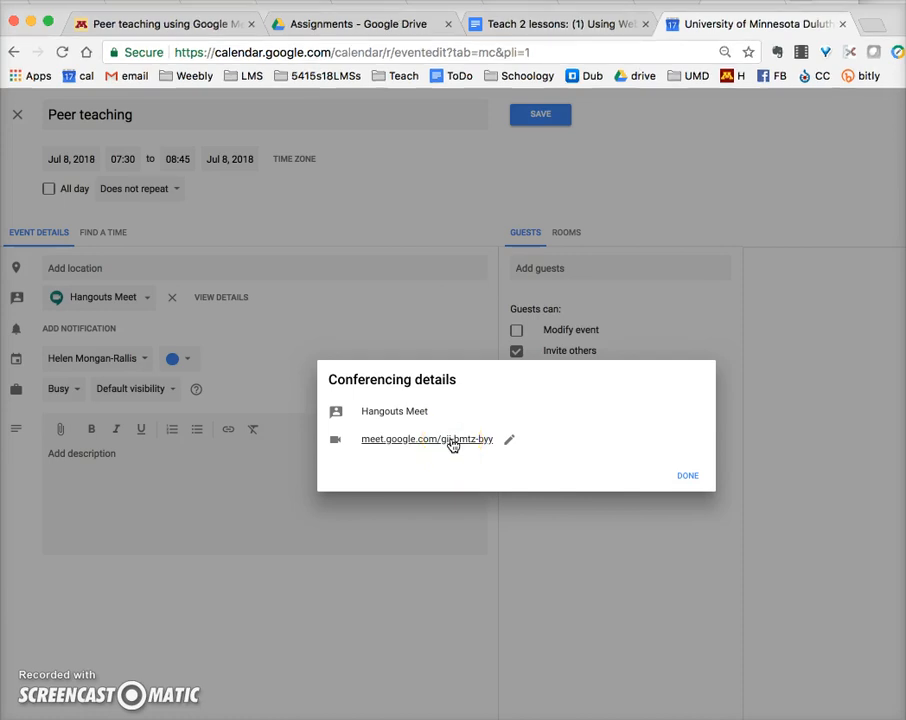
left_click(428, 440)
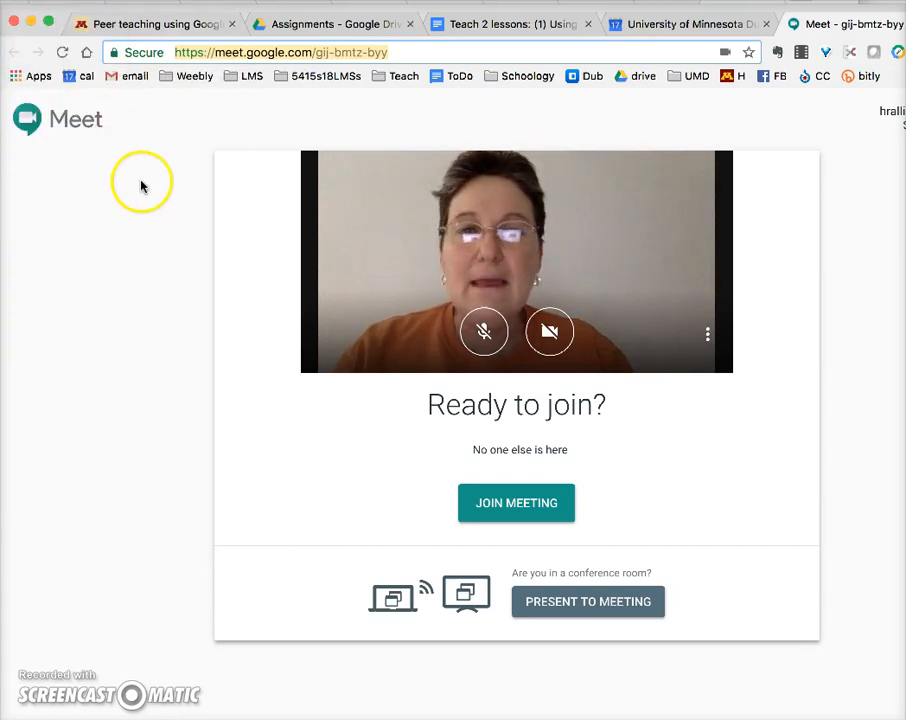
mouse_move(676, 218)
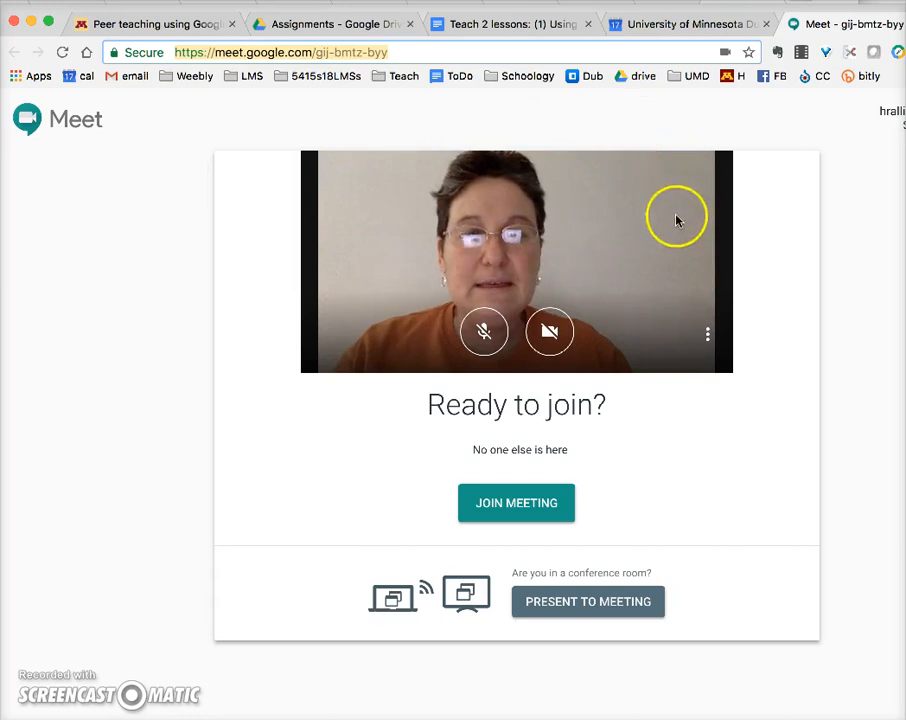
mouse_move(800, 50)
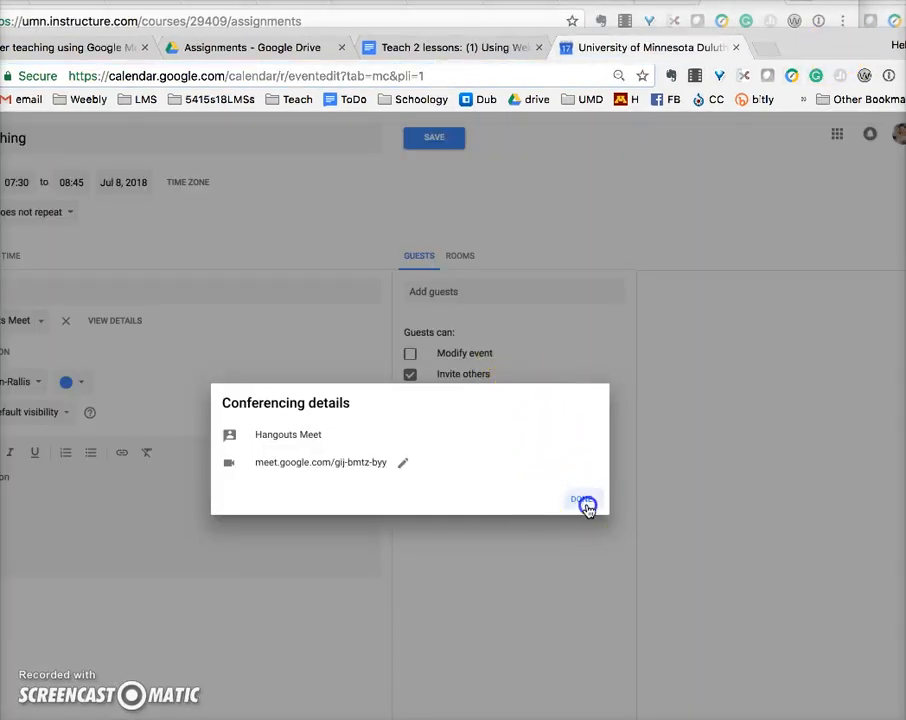
- Dismiss the Conferencing details dialog with Done
left_click(582, 500)
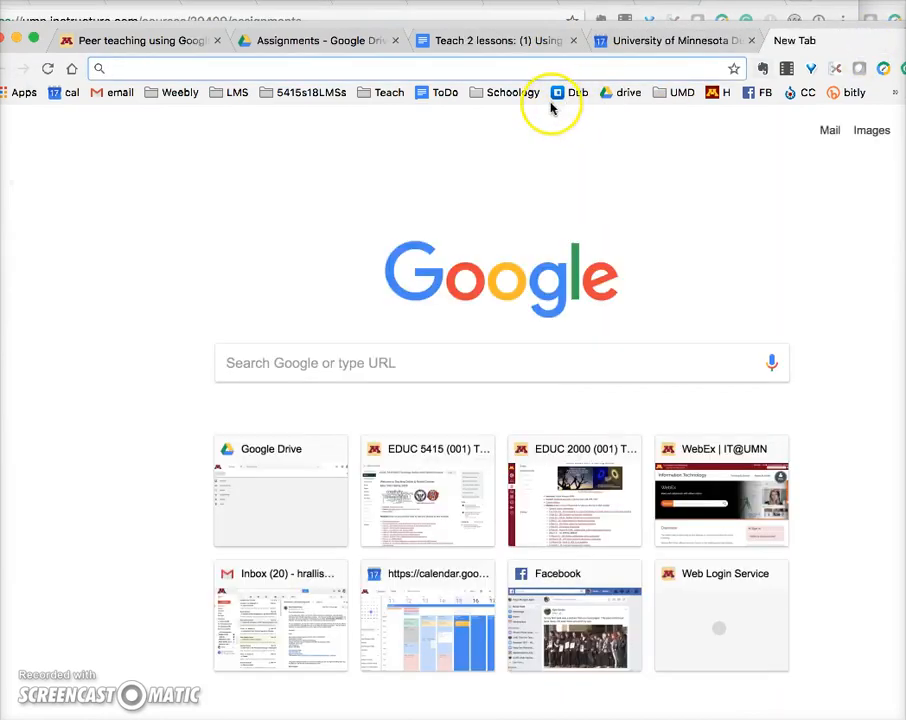
type("https://meet.google.com/gij-bmtz-byy")
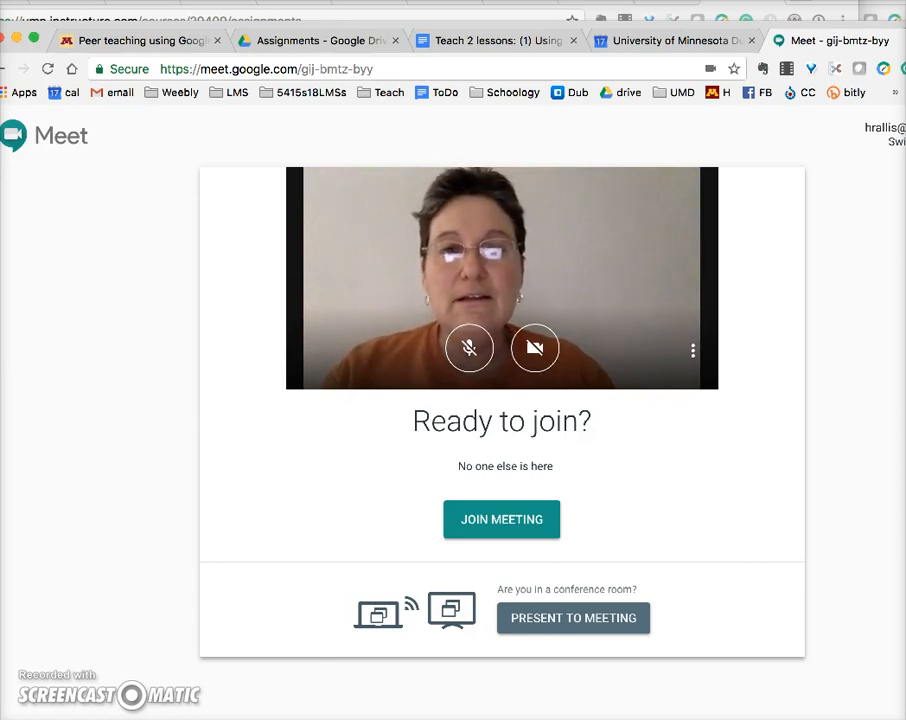
mouse_move(848, 472)
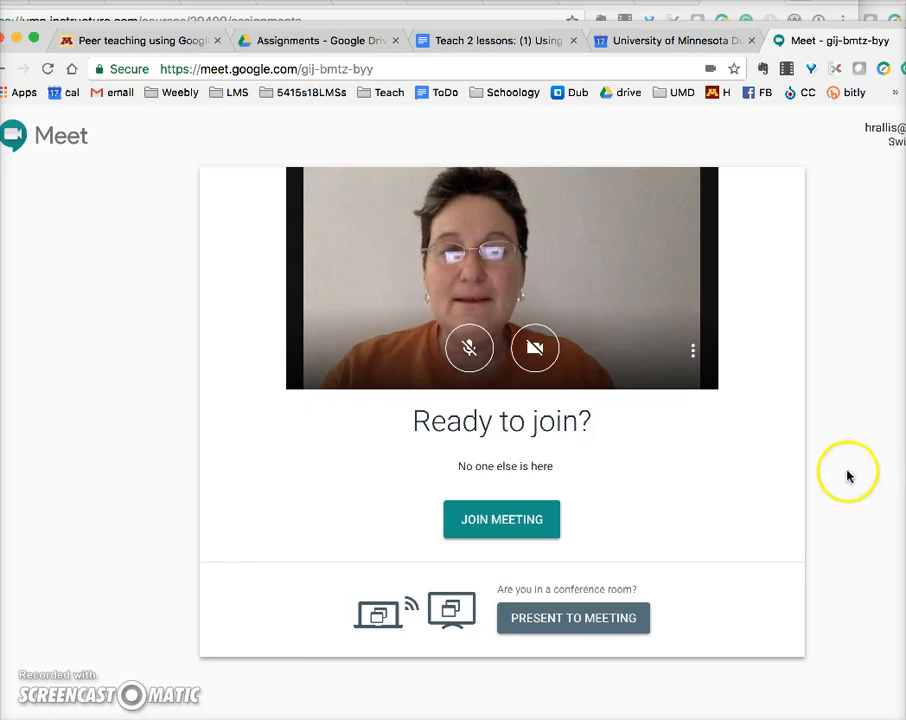